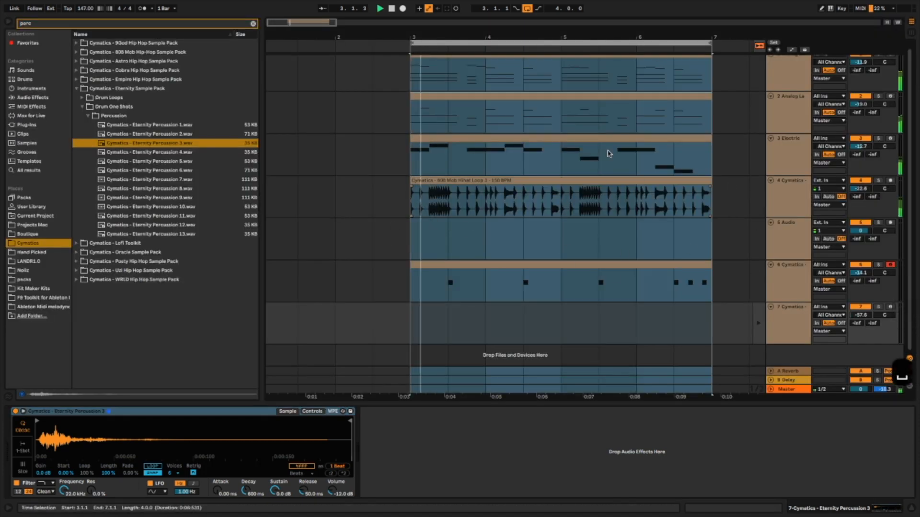
Create an empty MIDI clip in the slot on track 7 and show its note editor.
click(673, 245)
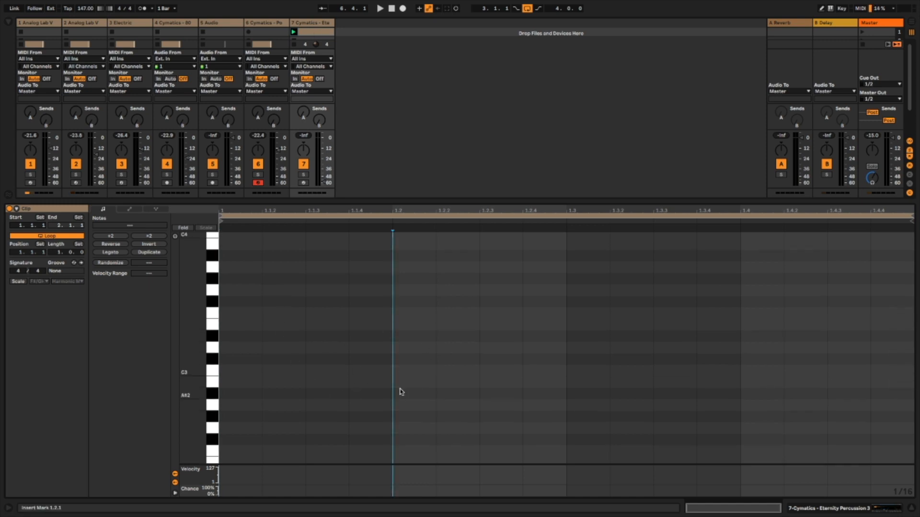
Draw C3 hits across the two-bar clip, lower two to 68% chance, and add a lower hit near bar 2.
click(110, 262)
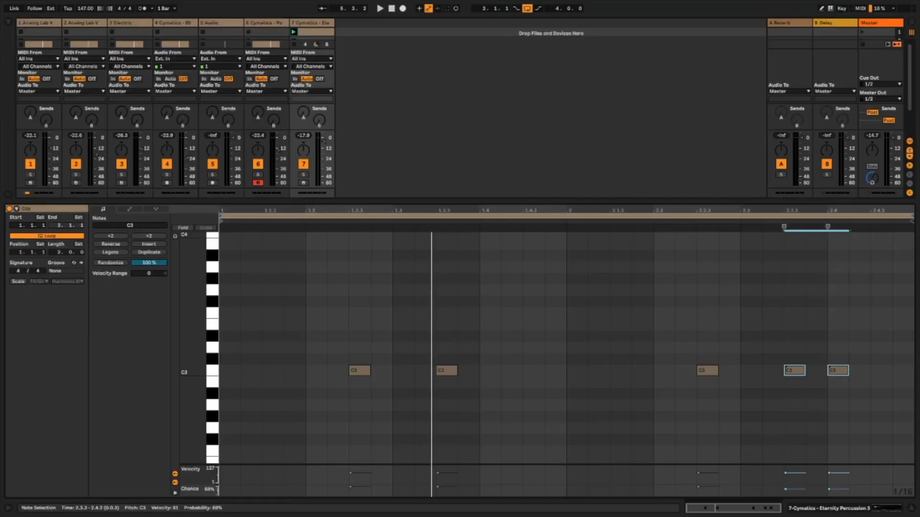
click(627, 434)
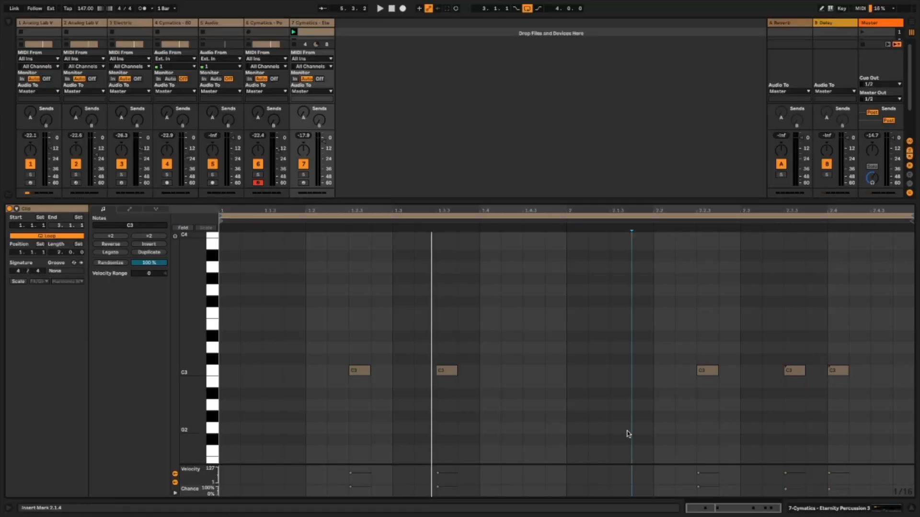
click(620, 426)
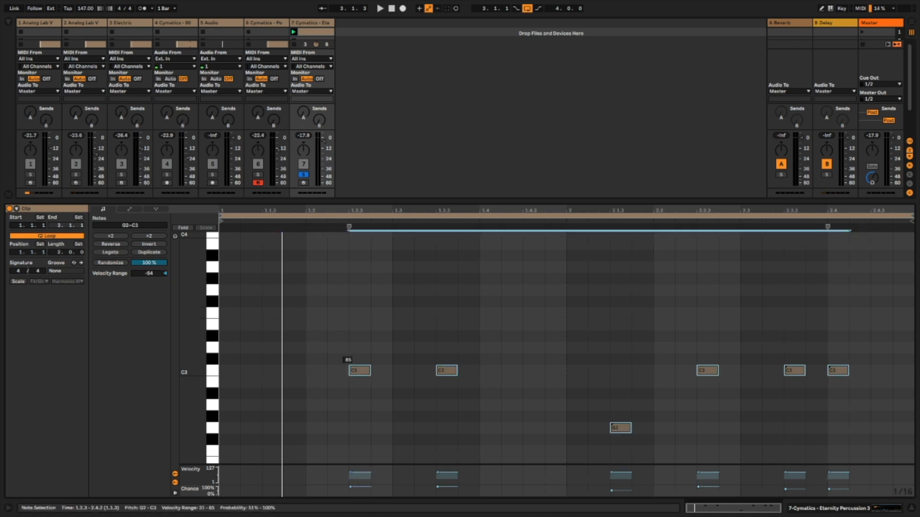
Randomize the selected notes' chance and velocity, leaving chance between 52% and 91%.
click(380, 8)
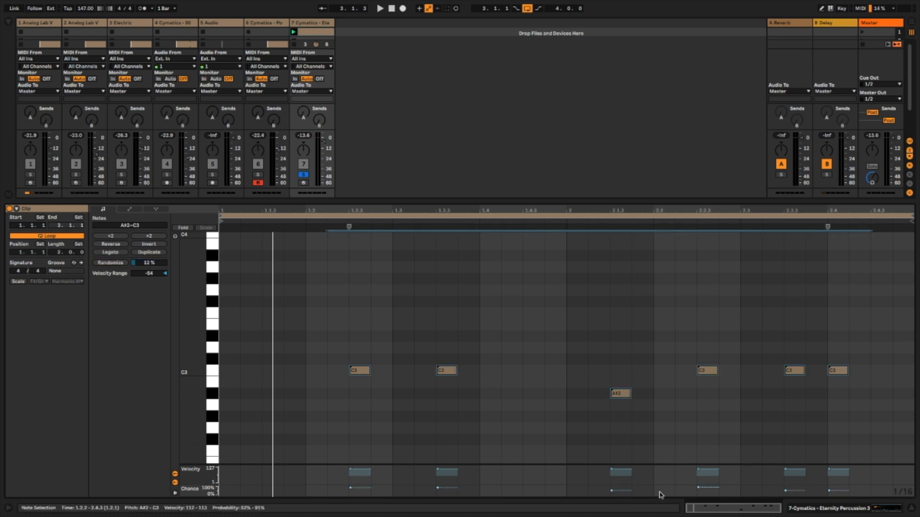
mouse_move(232, 273)
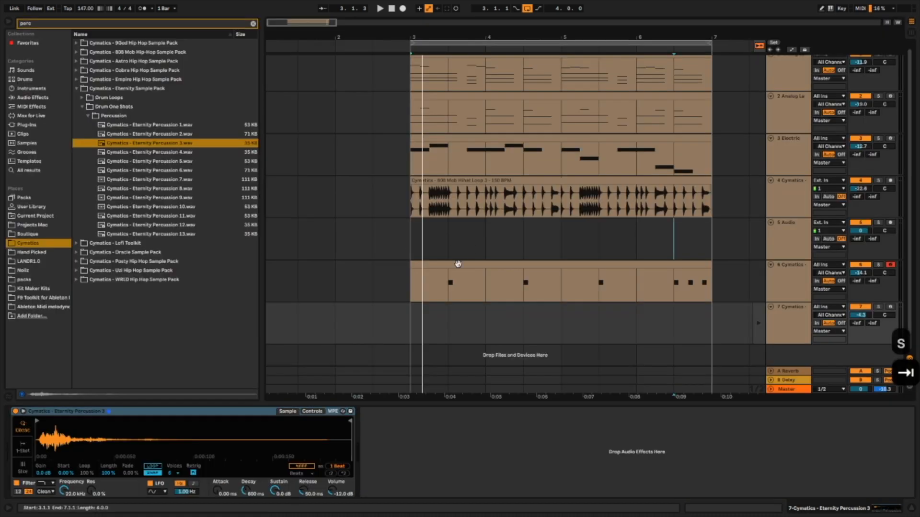
Set the arrangement playback start, stop playback and switch views with Tab.
click(380, 8)
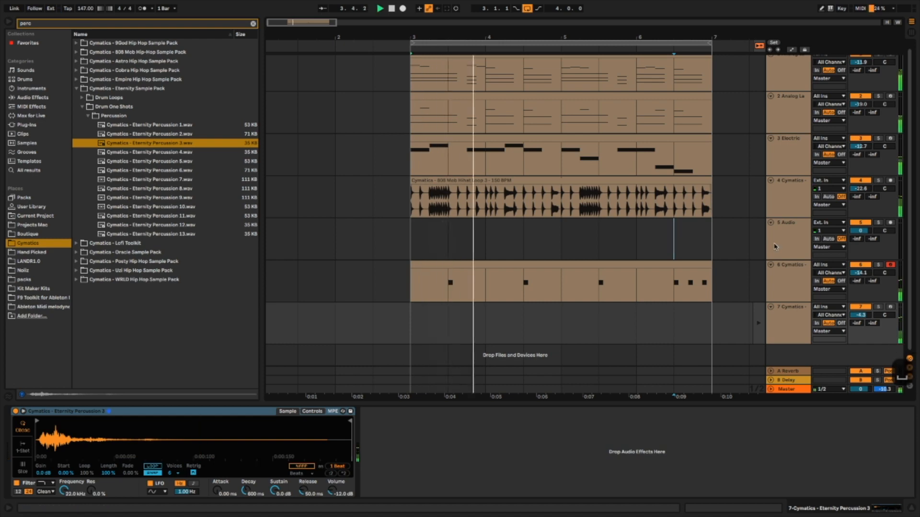
key(tab)
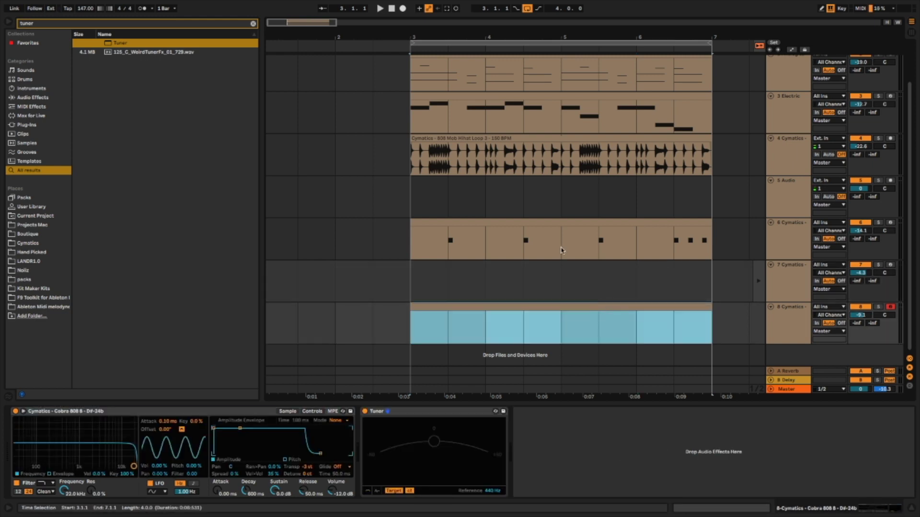
scroll(up, 3)
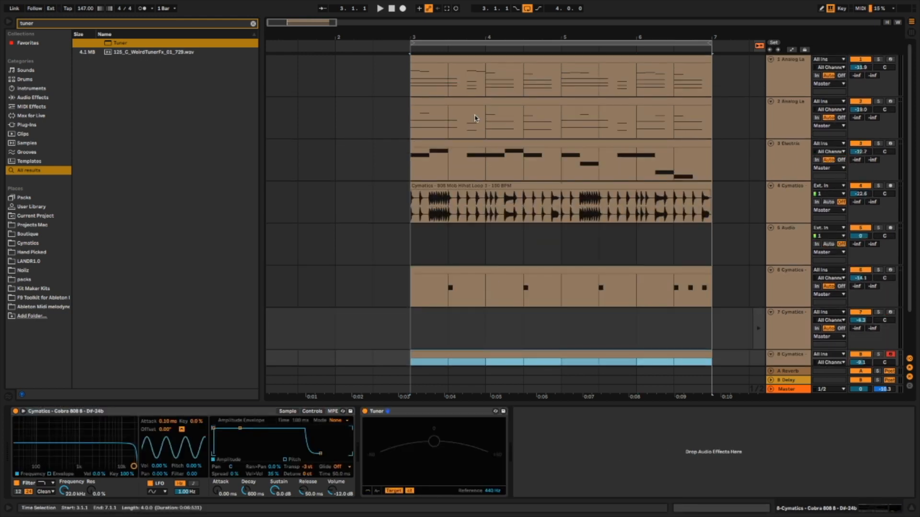